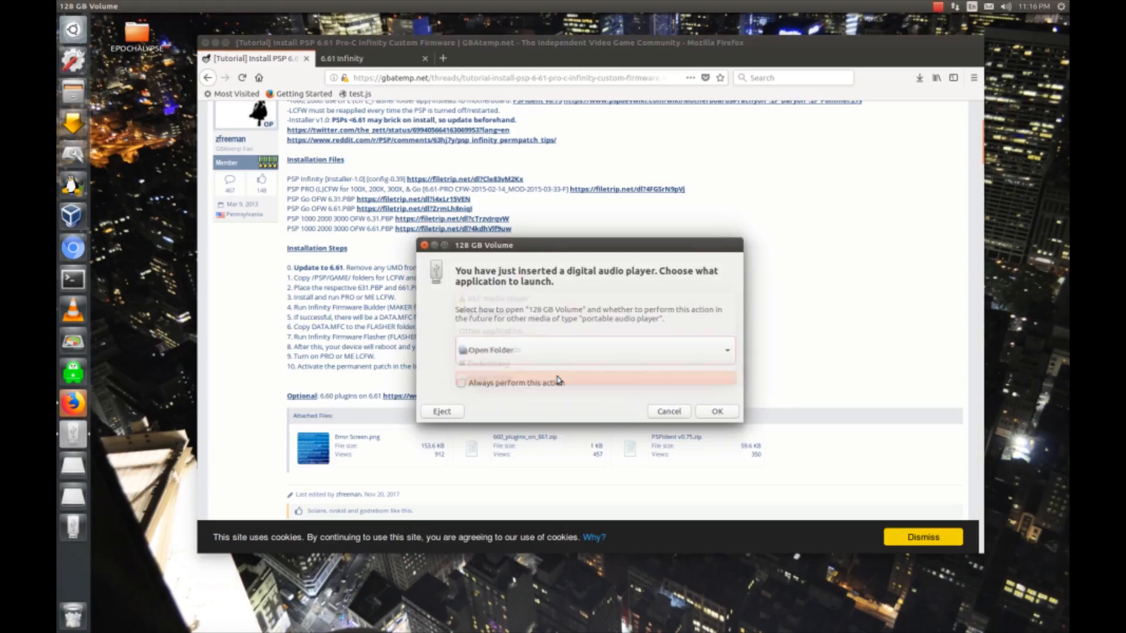
Confirm 'Open Folder' in the 128 GB Volume autorun dialog.
left_click(667, 410)
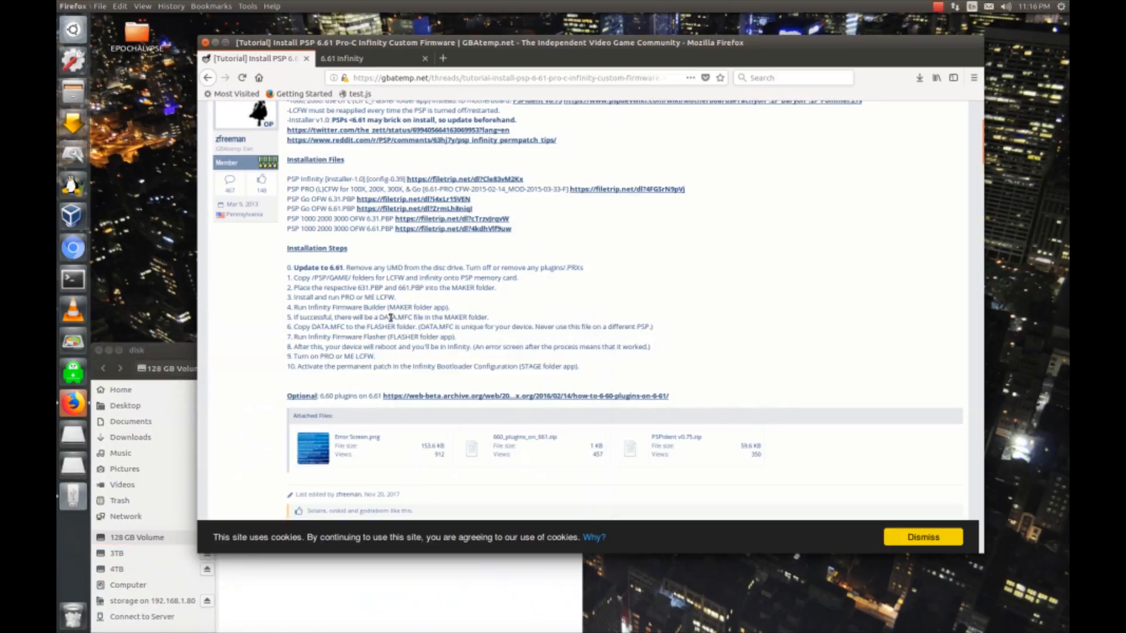
mouse_move(457, 314)
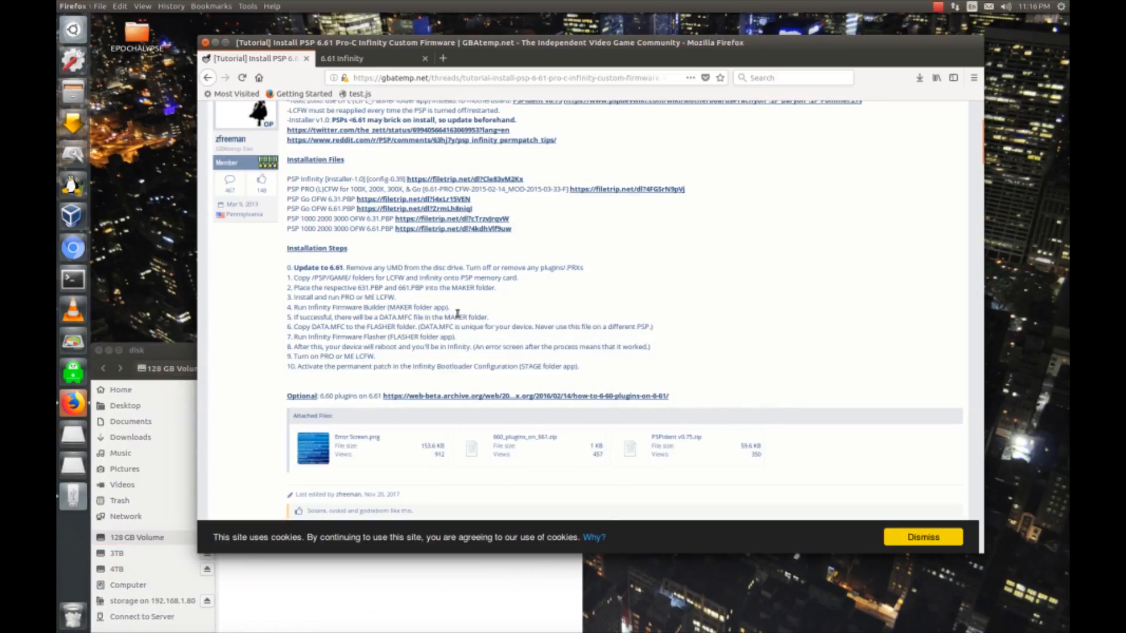
Copy DATA.MFC from PSP/GAME/MAKER and paste it into the FLASHER folder.
double_click(381, 326)
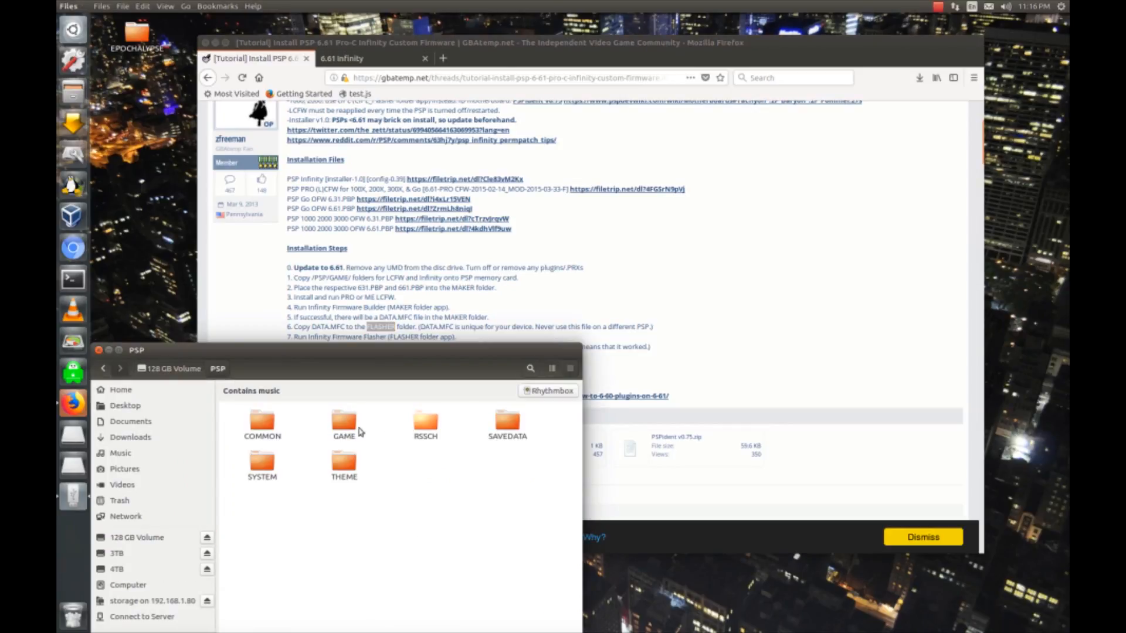
double_click(343, 424)
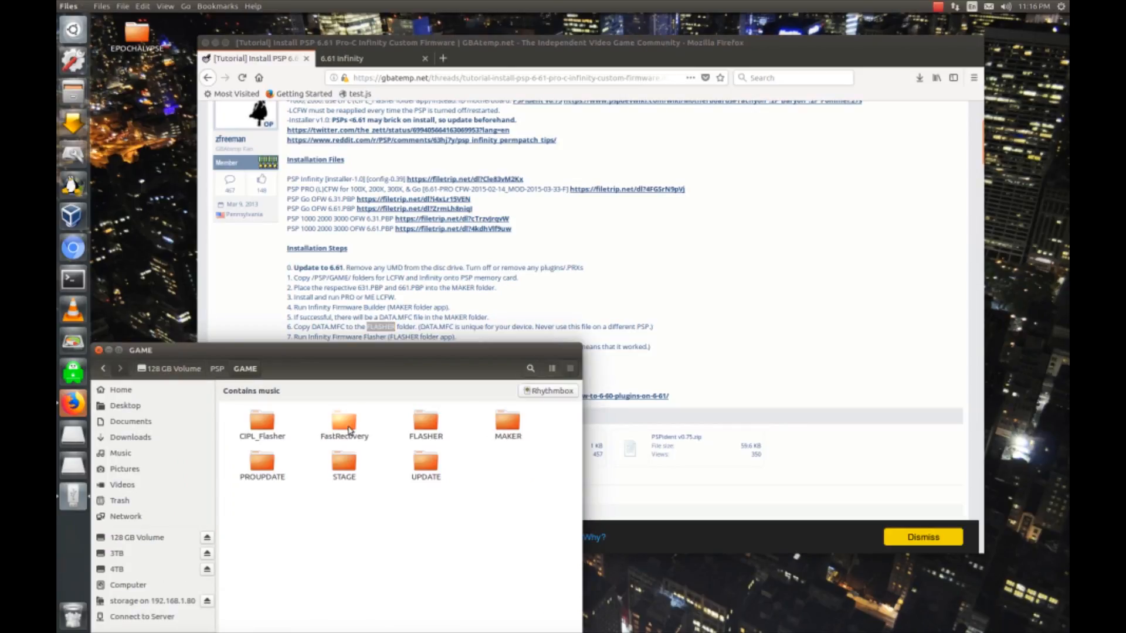
double_click(508, 423)
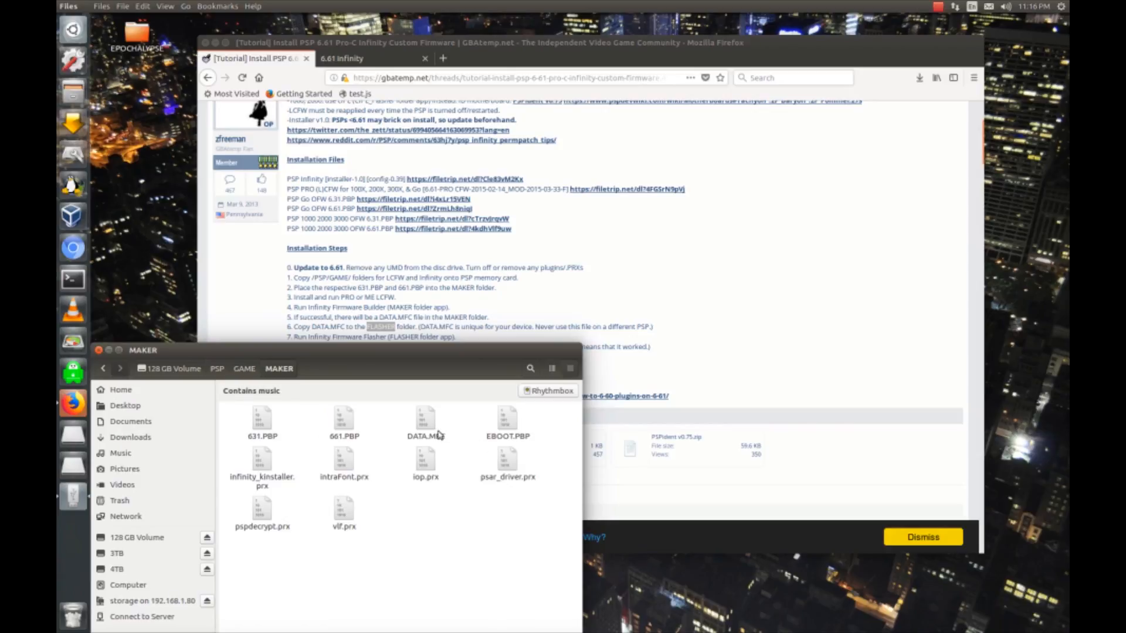
left_click(244, 368)
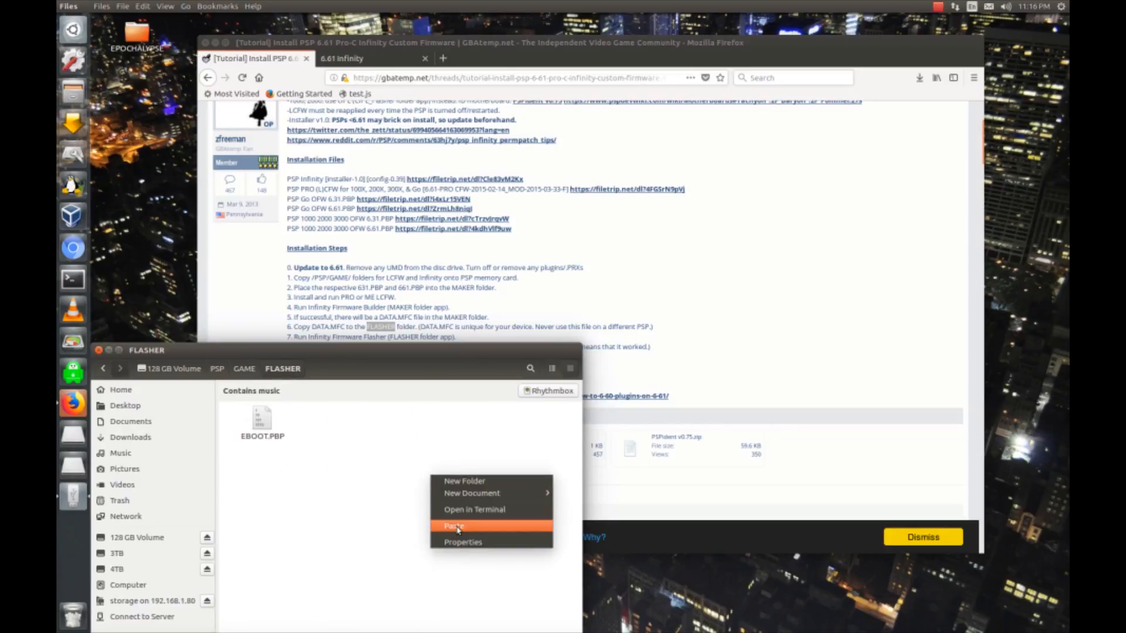
left_click(453, 526)
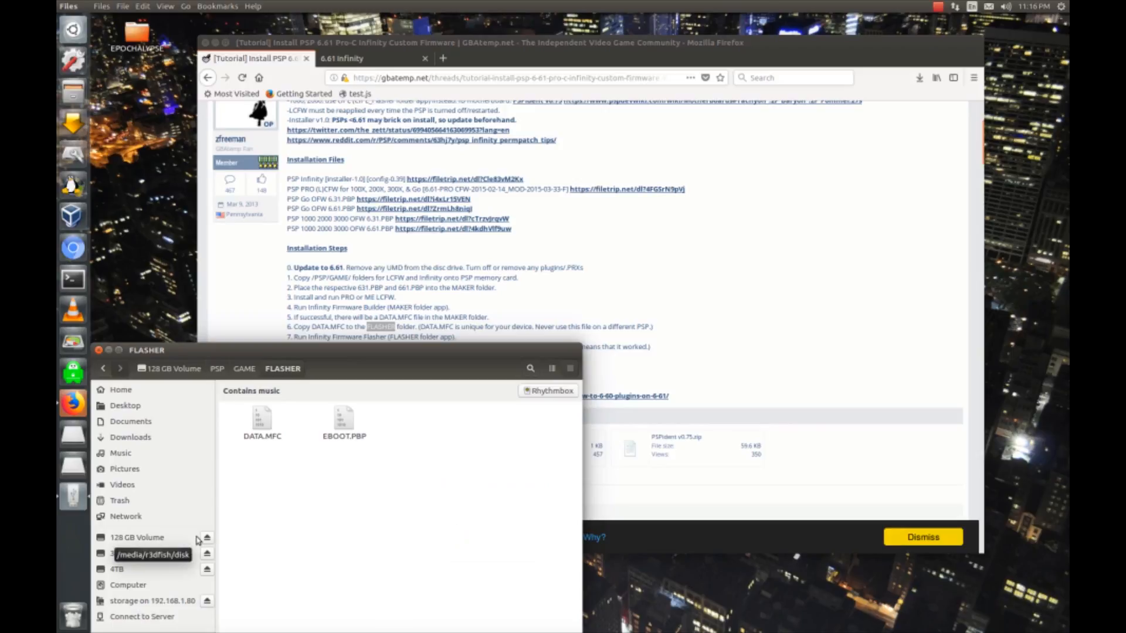